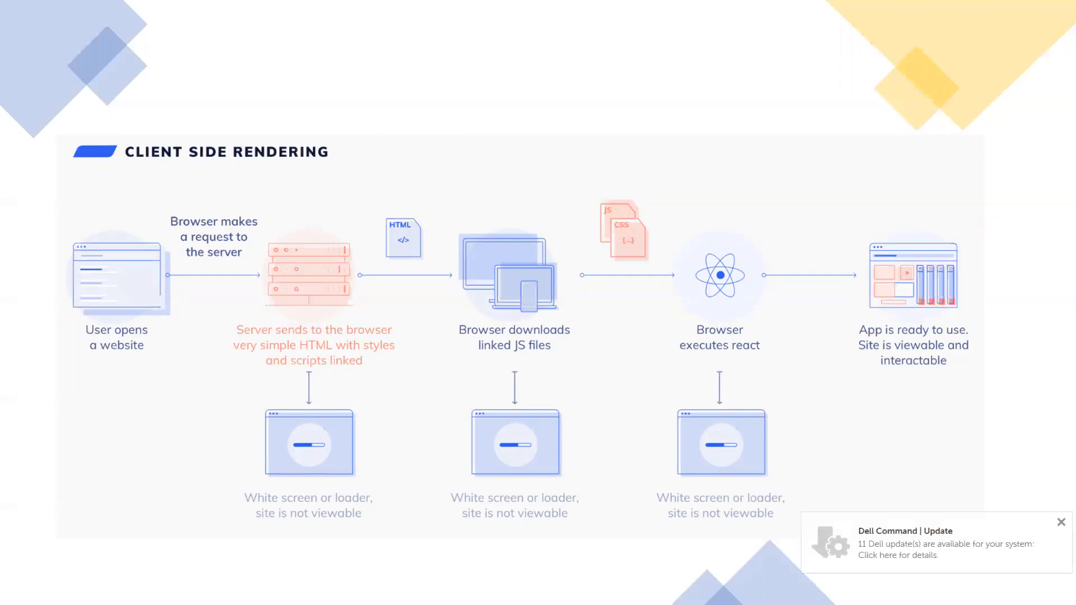
{"action": "mouse_move", "coordinate": [721, 373]}
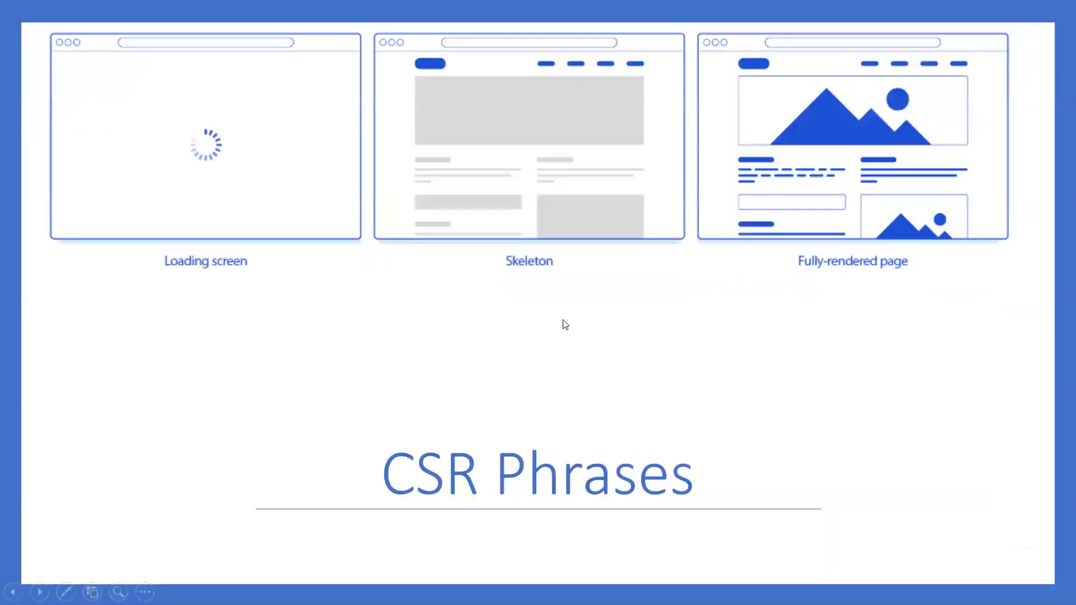
{"action": "mouse_move", "coordinate": [688, 420]}
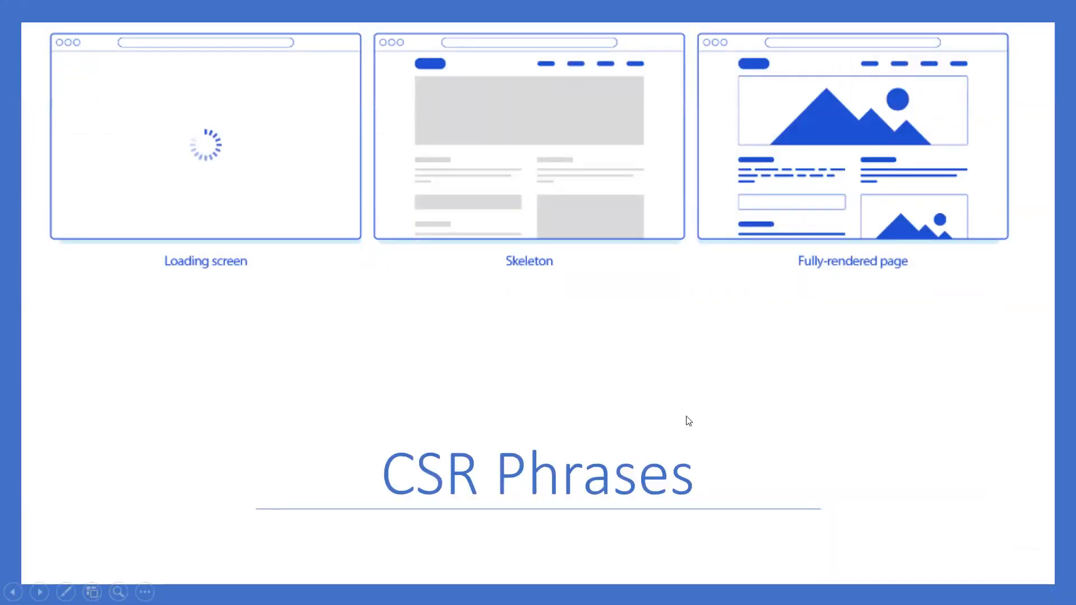
{"action": "mouse_move", "coordinate": [402, 345]}
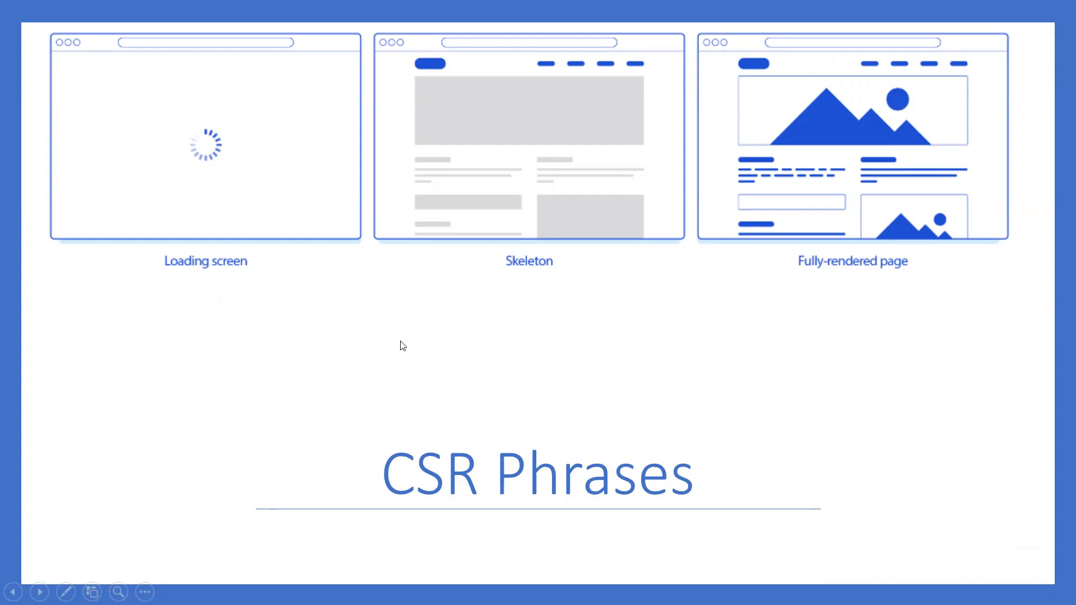
{"action": "mouse_move", "coordinate": [467, 365]}
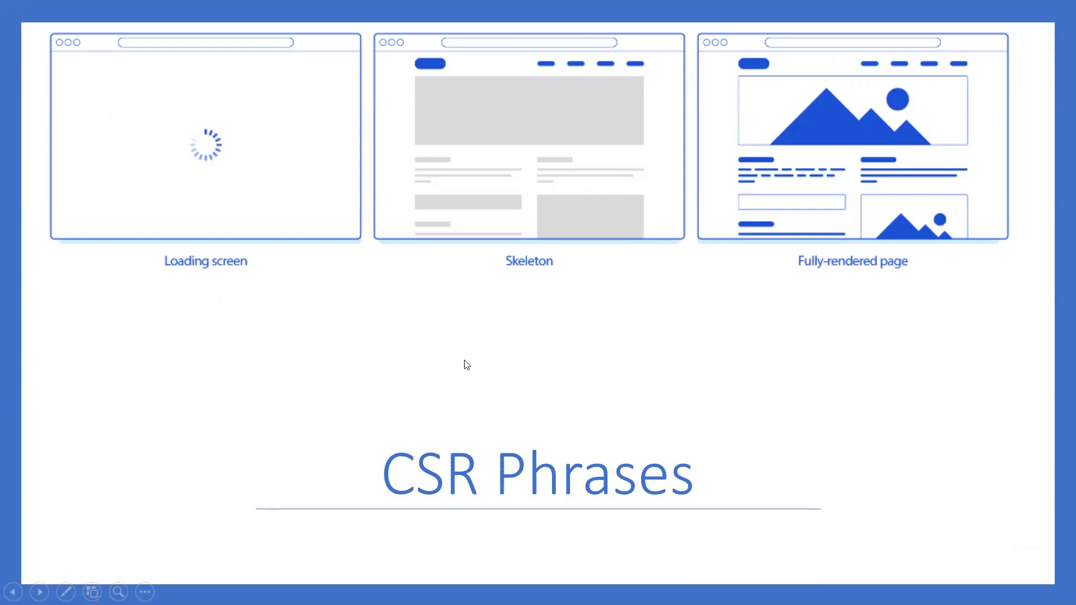
{"action": "mouse_move", "coordinate": [787, 278]}
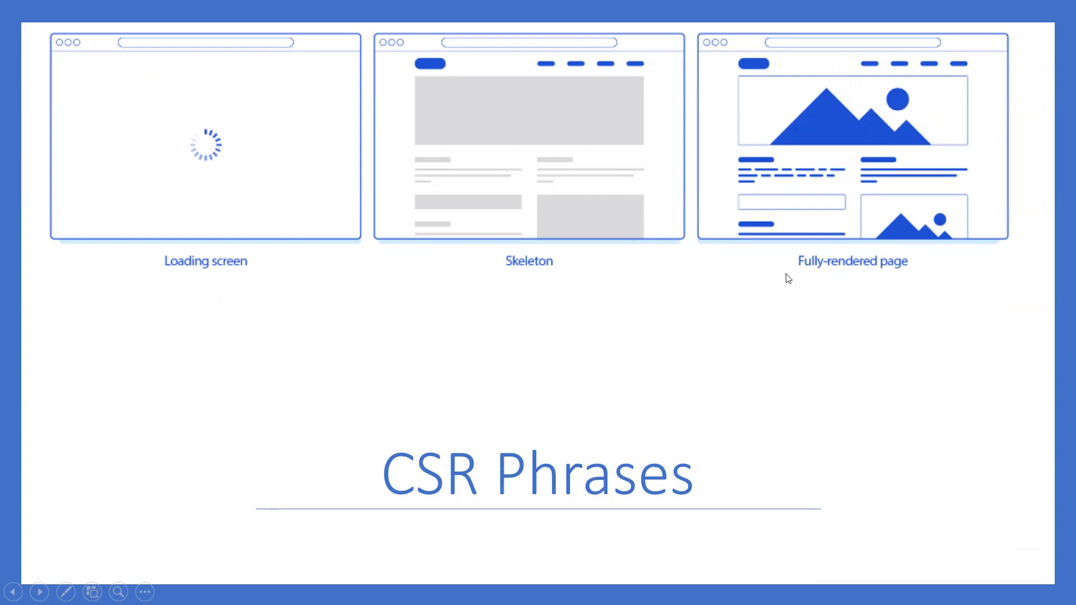